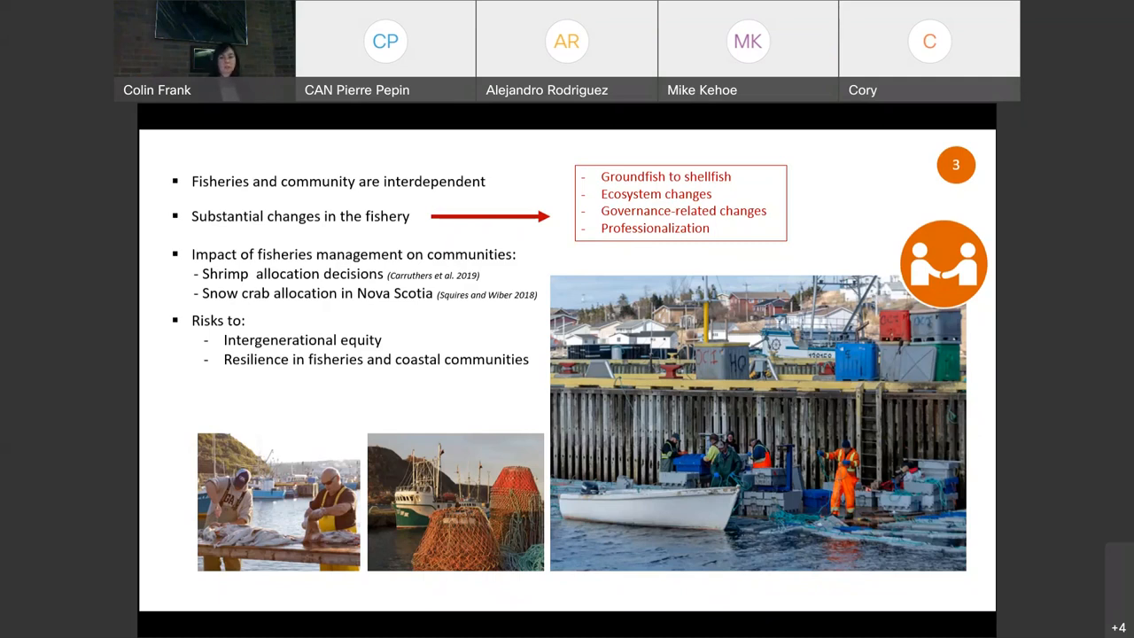
pyautogui.press('Right')
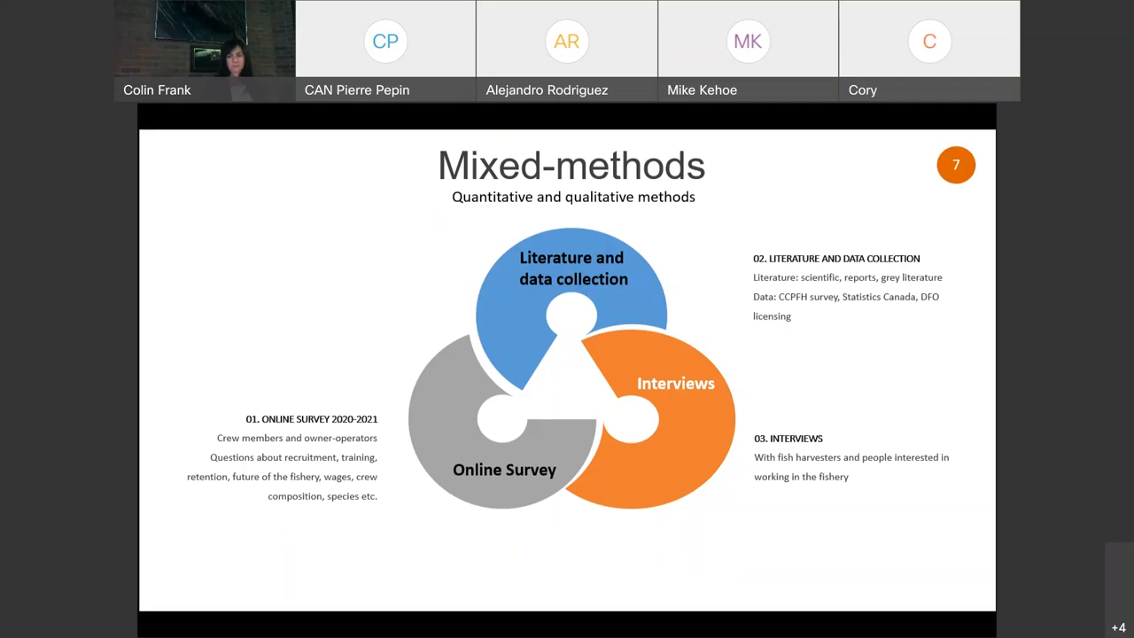
pyautogui.press('Right')
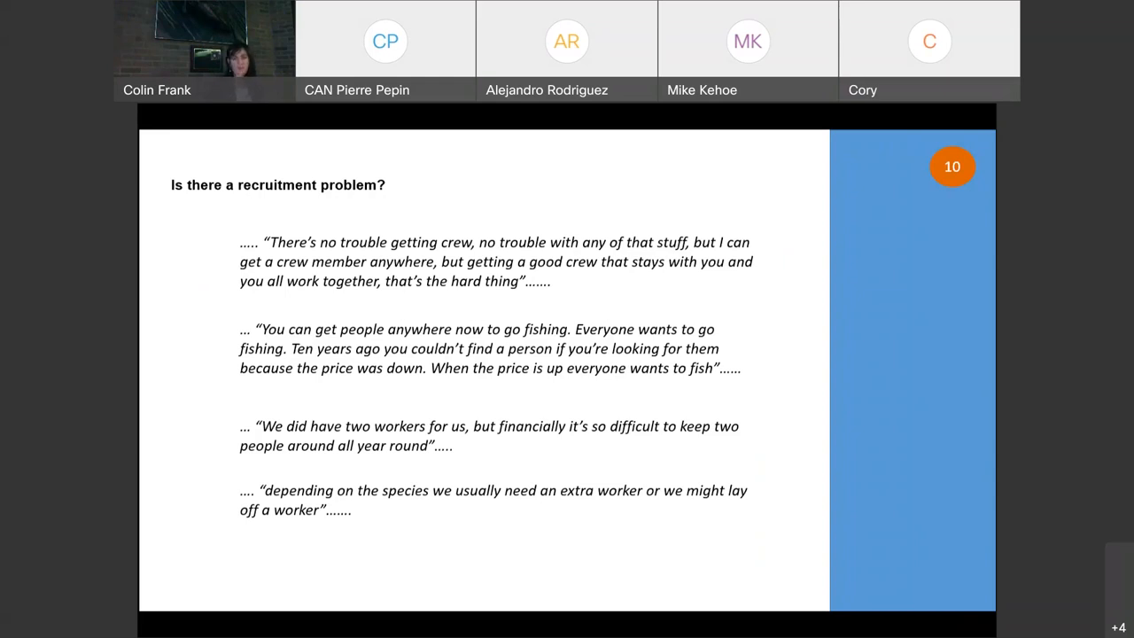
pyautogui.press('Right')
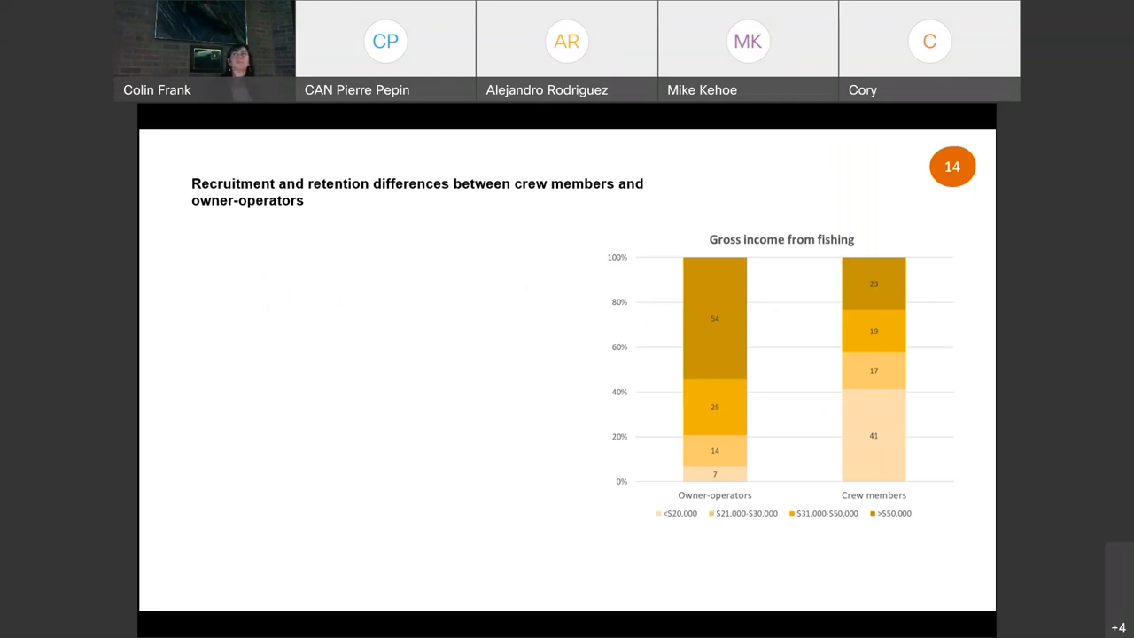
pyautogui.press('Right')
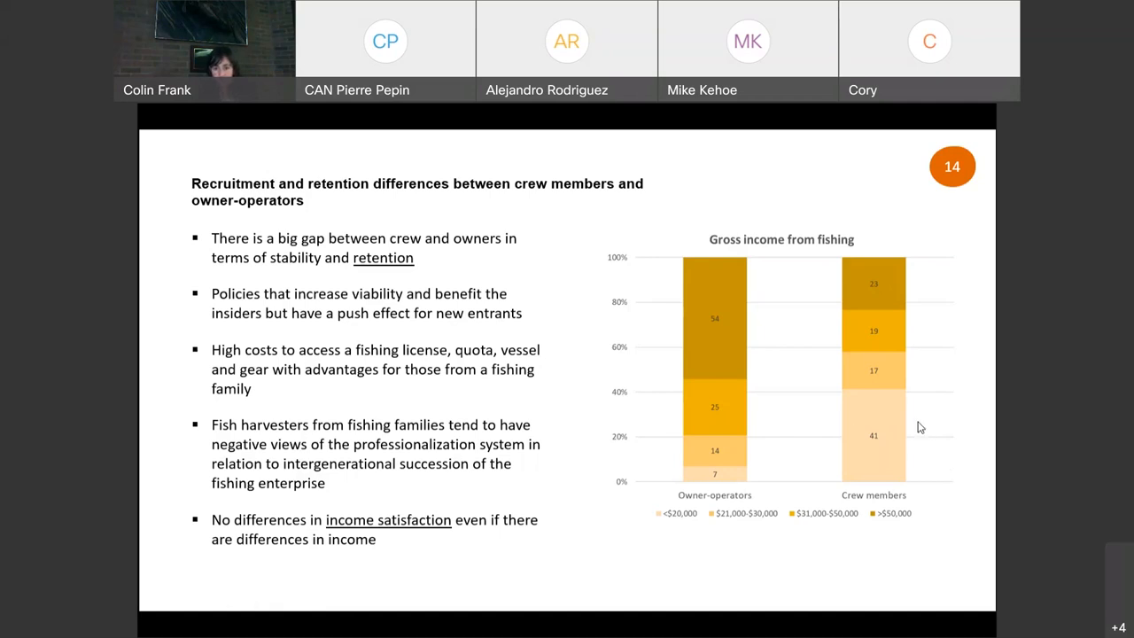
pyautogui.moveTo(932, 420)
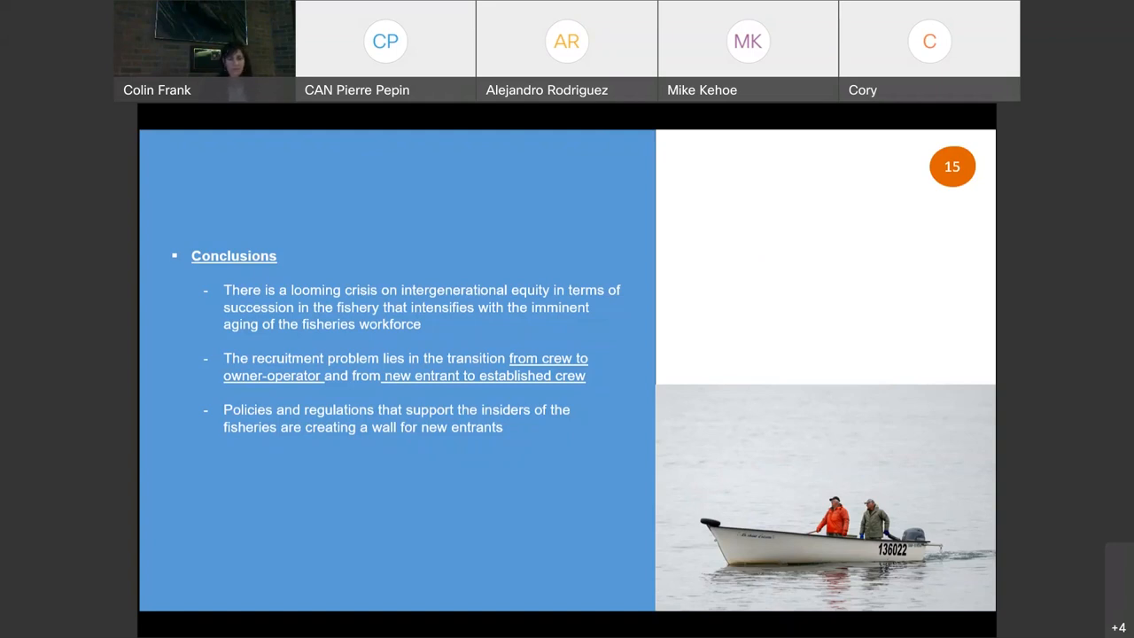
pyautogui.press('right')
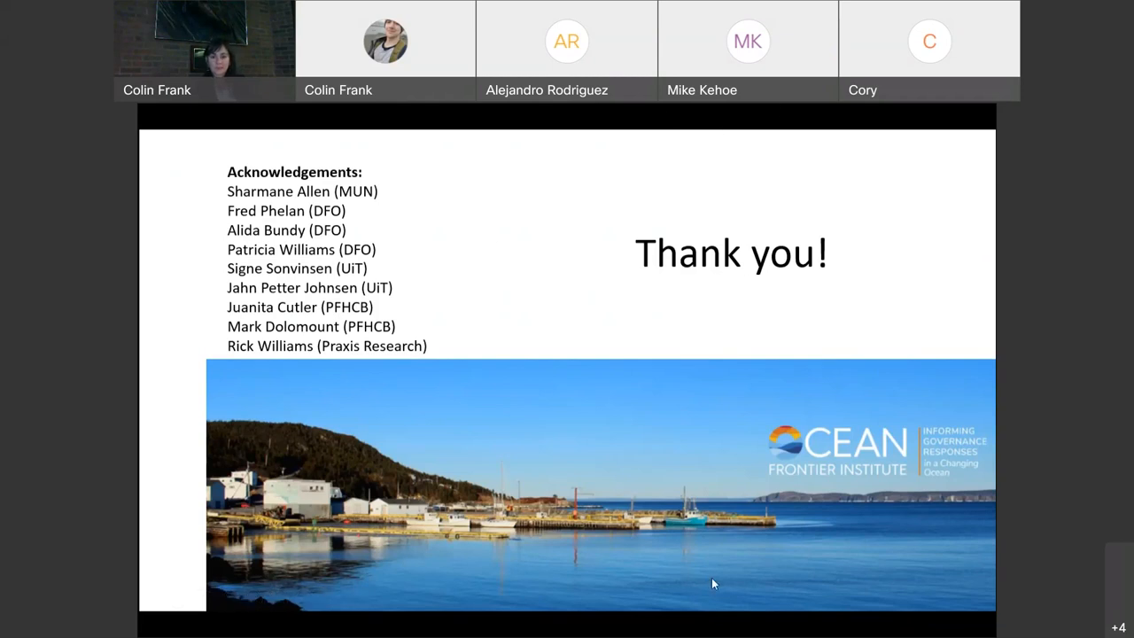
pyautogui.moveTo(773, 539)
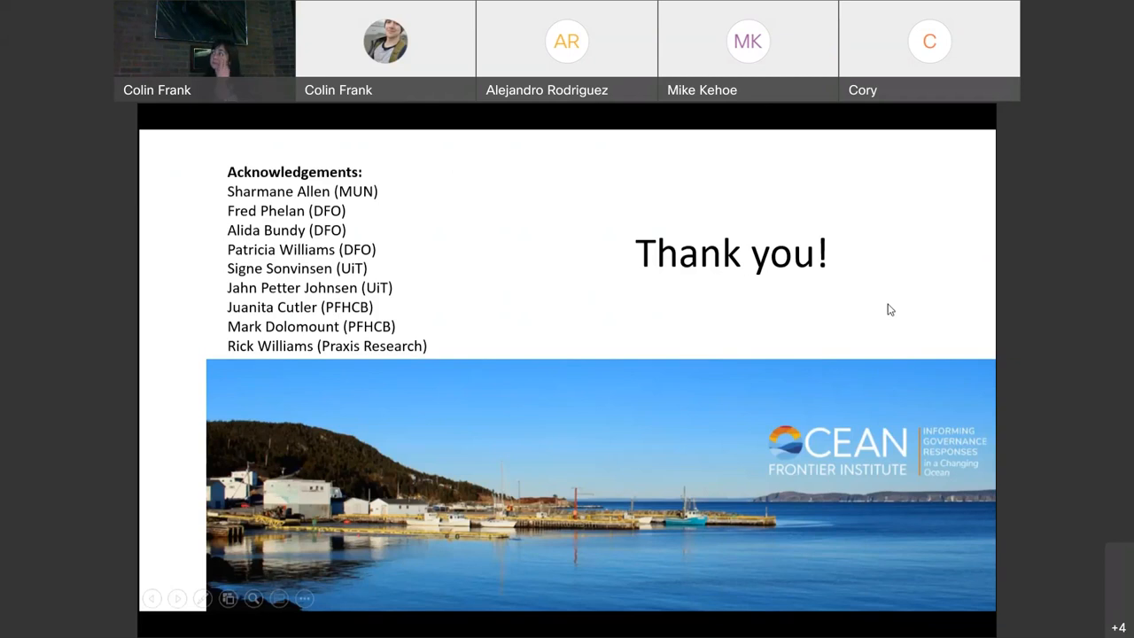
pyautogui.moveTo(682, 416)
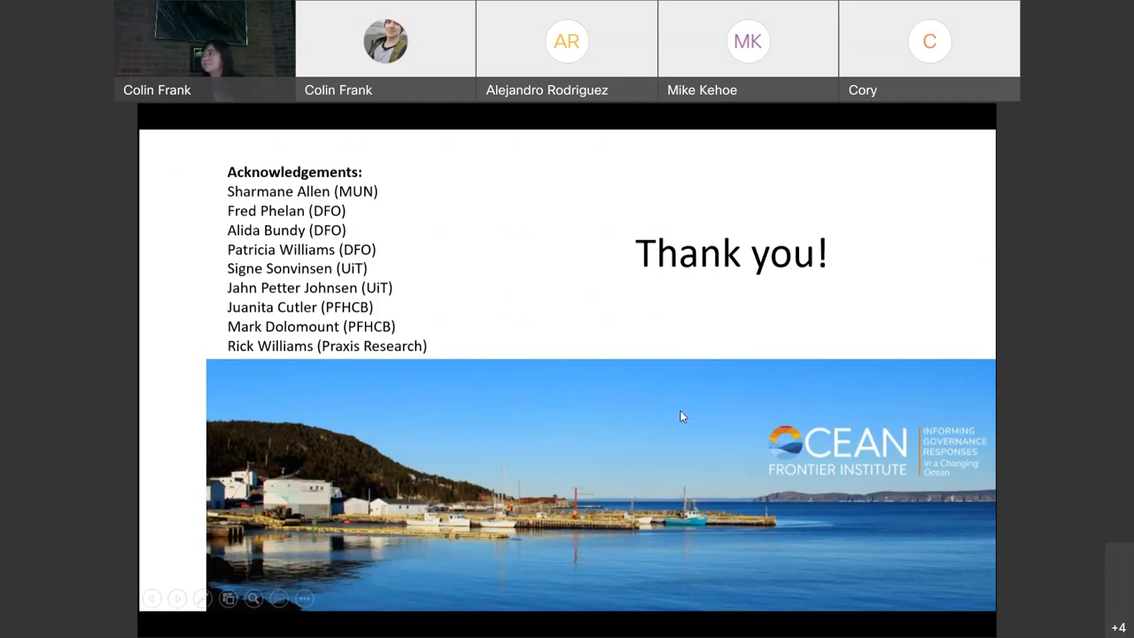
pyautogui.moveTo(688, 457)
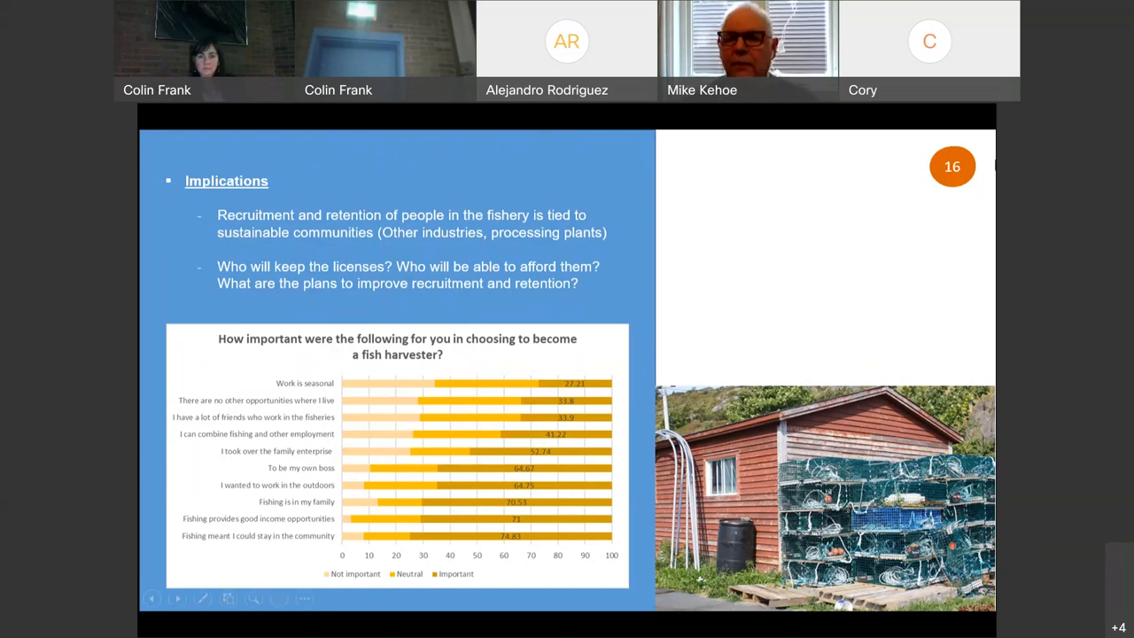
pyautogui.moveTo(769, 248)
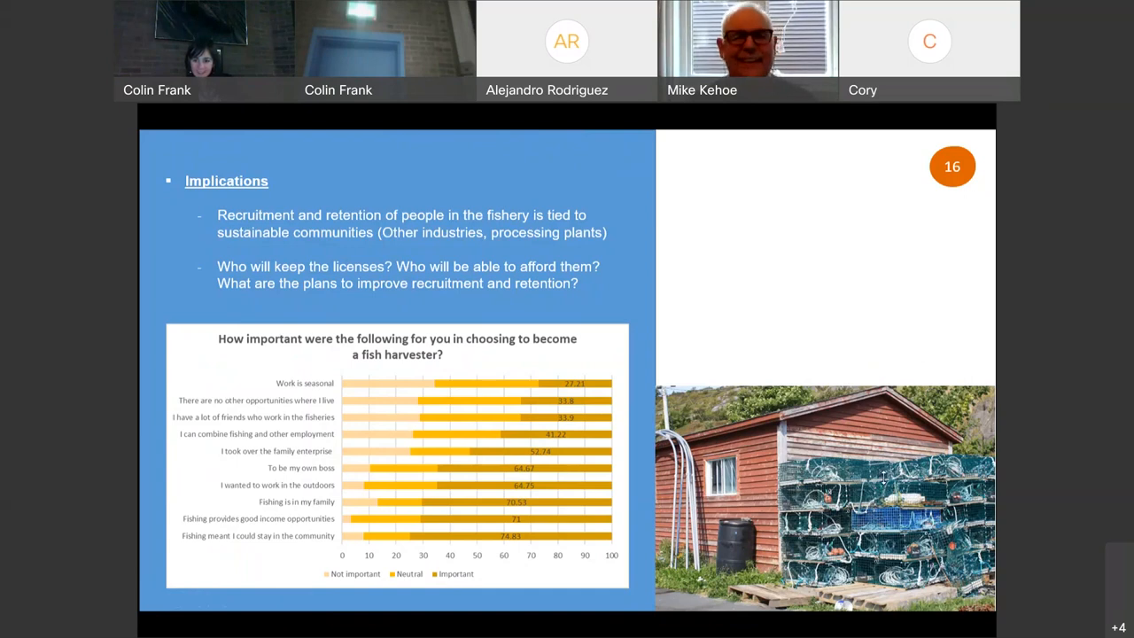
pyautogui.moveTo(837, 326)
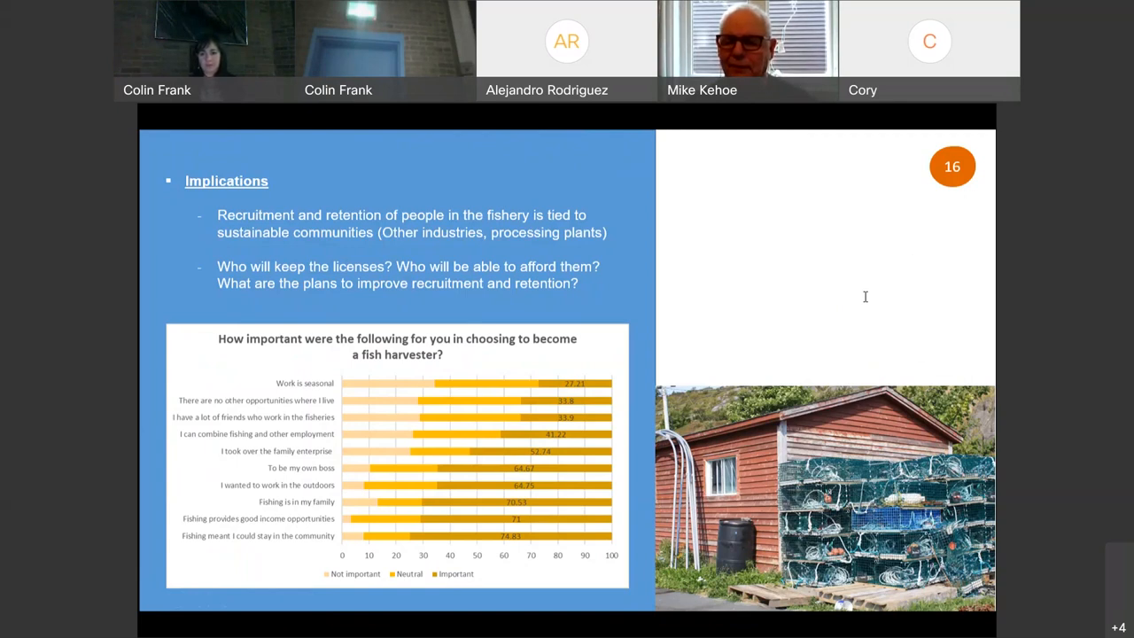
pyautogui.moveTo(779, 248)
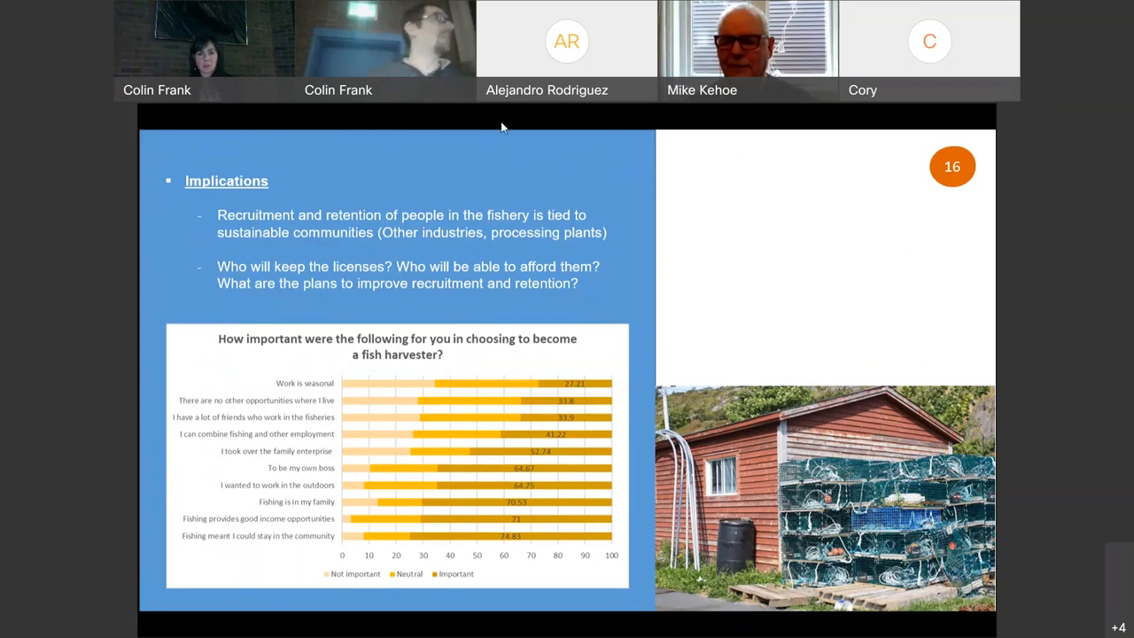
pyautogui.moveTo(531, 126)
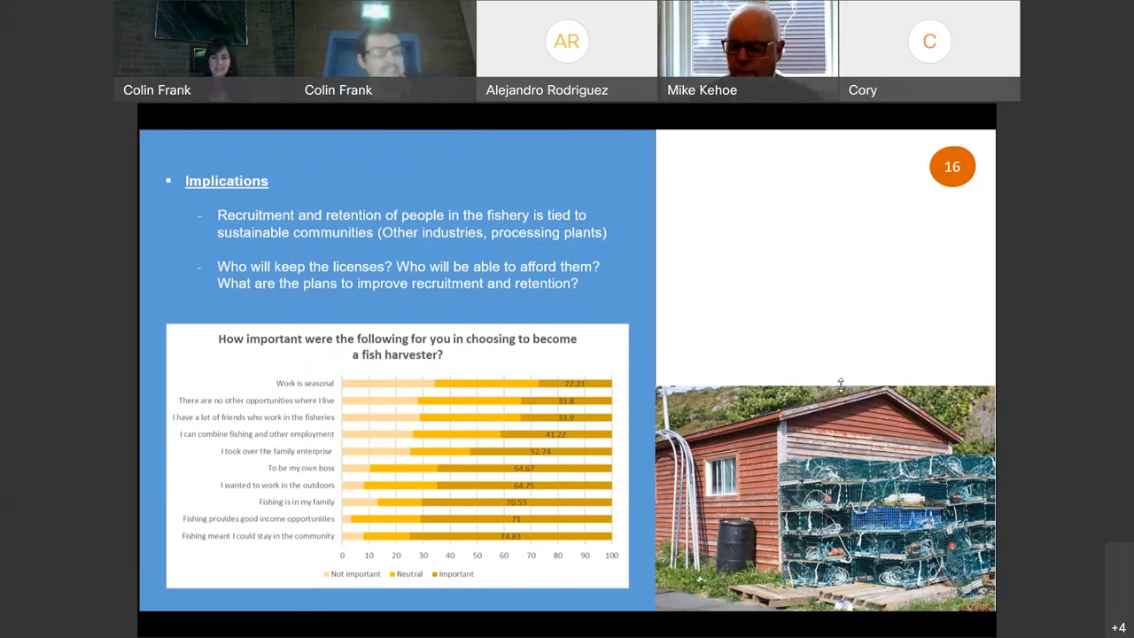
pyautogui.moveTo(540, 131)
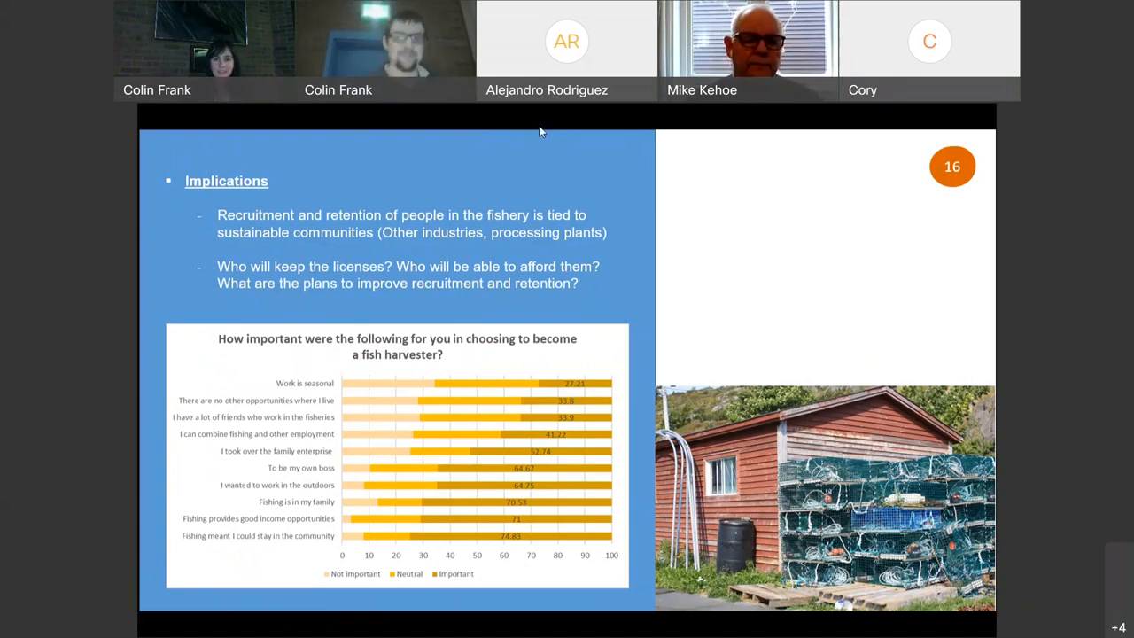
pyautogui.moveTo(588, 266)
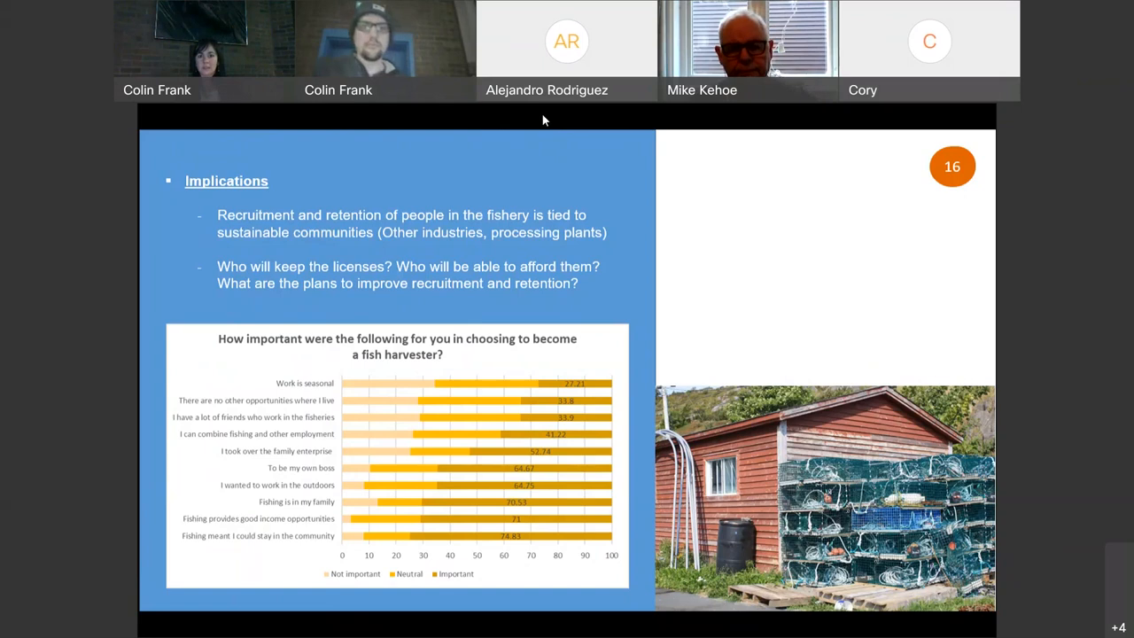
pyautogui.moveTo(535, 110)
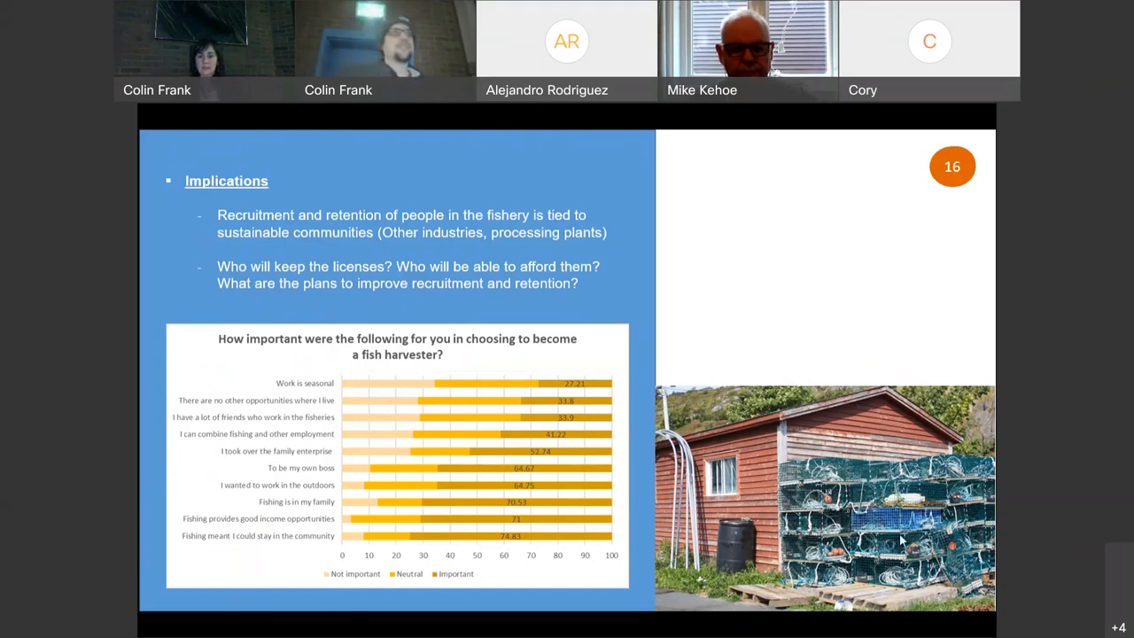
pyautogui.moveTo(647, 245)
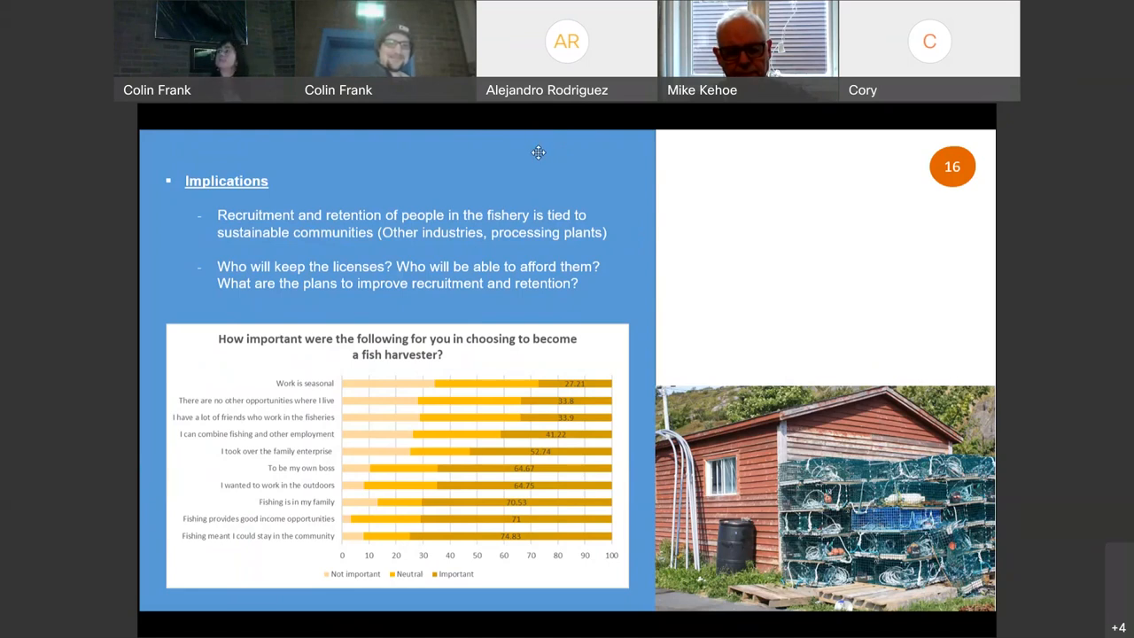
pyautogui.moveTo(538, 181)
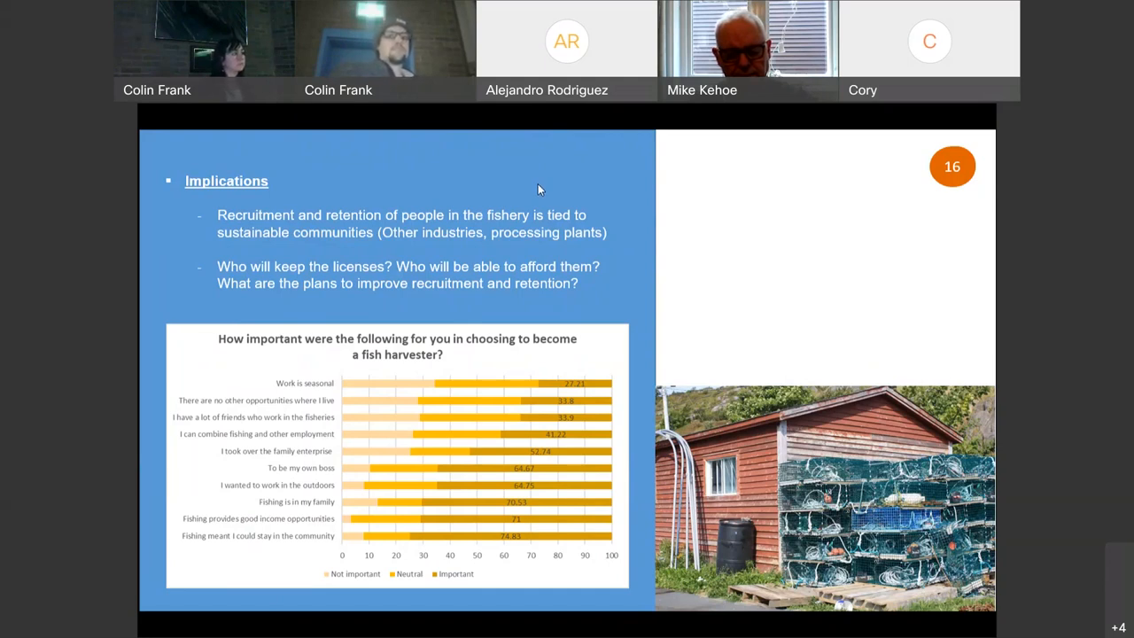
pyautogui.moveTo(533, 191)
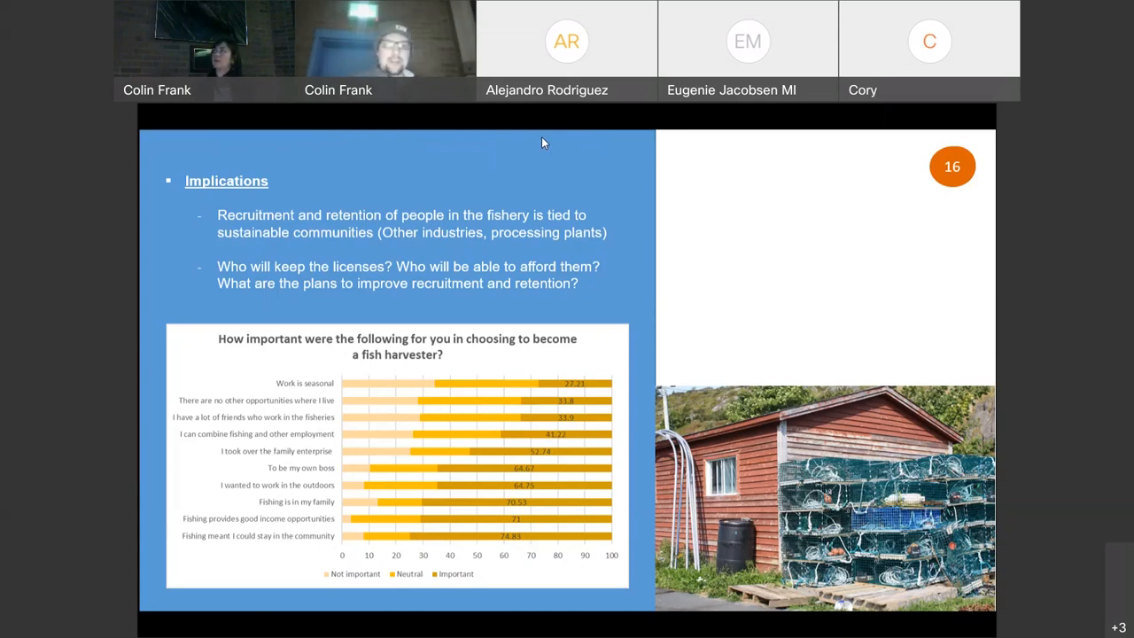
pyautogui.moveTo(879, 255)
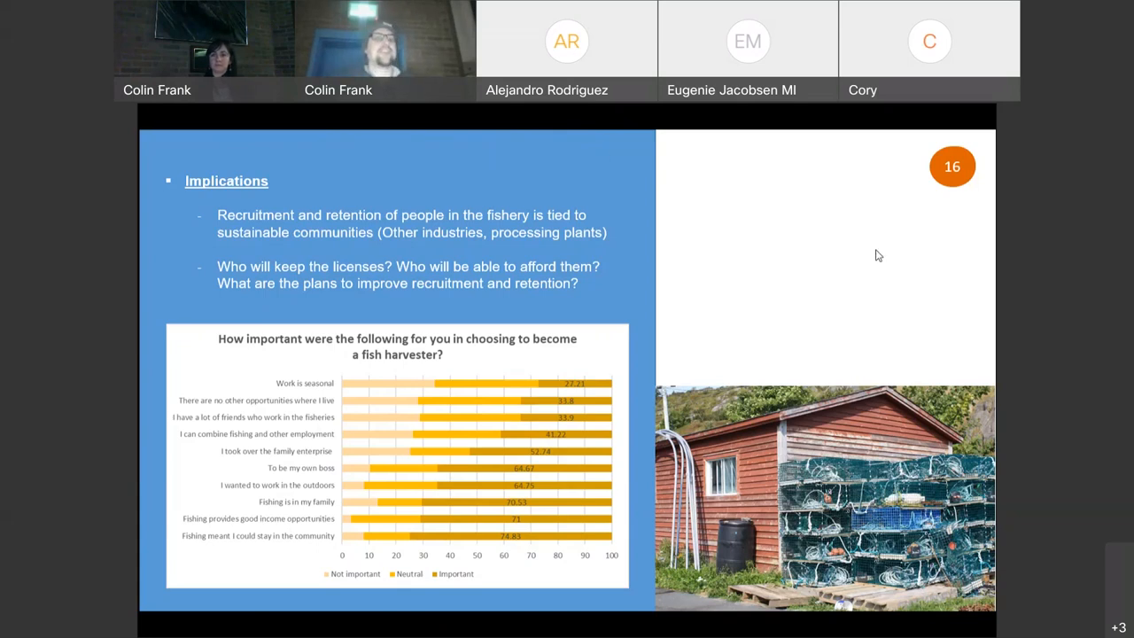
pyautogui.moveTo(906, 156)
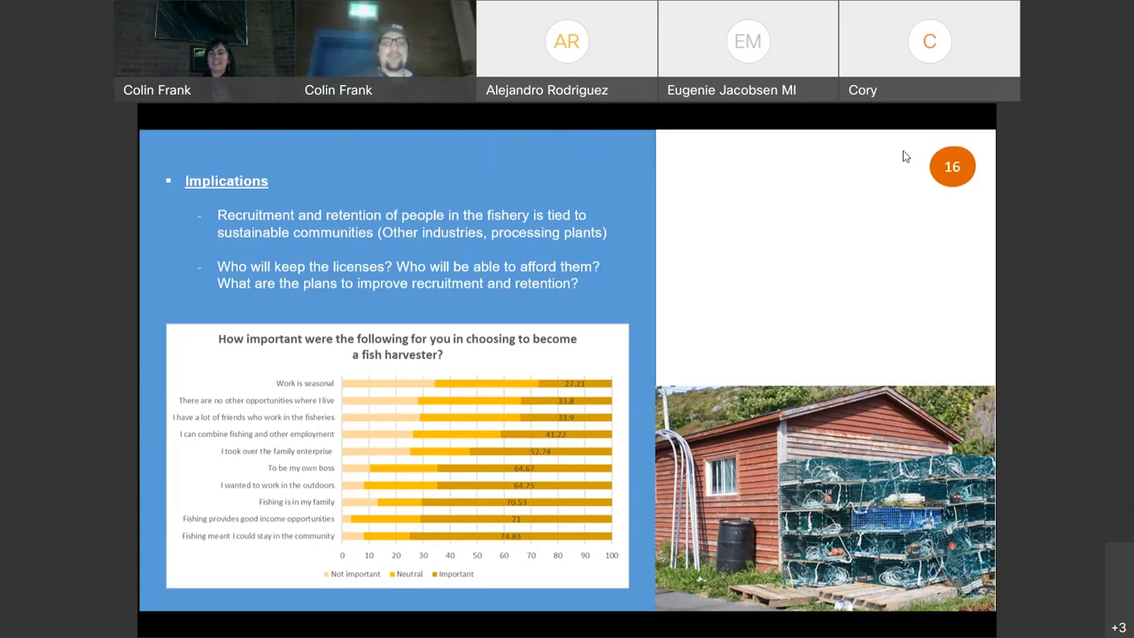
pyautogui.moveTo(941, 211)
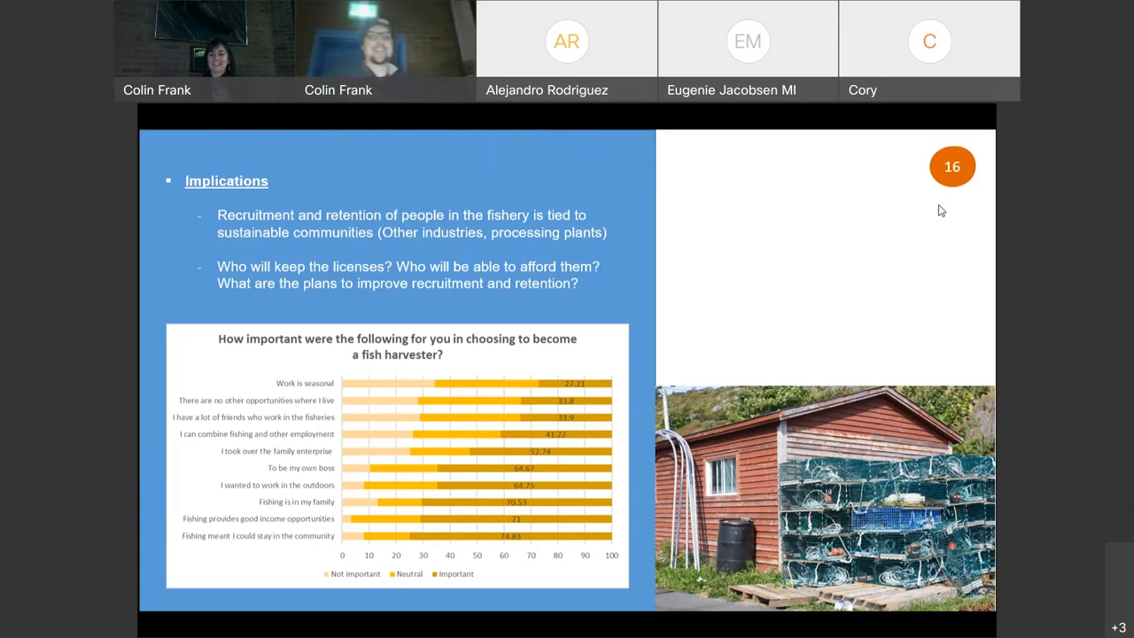